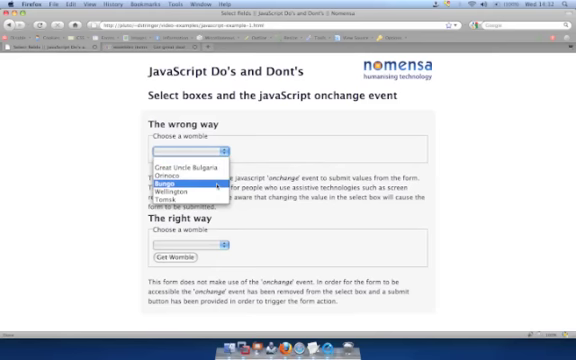
Select Bungo in the wrong-way example's womble dropdown
click(168, 184)
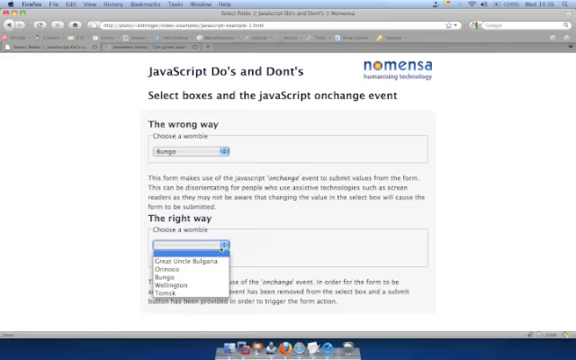
Select Orinoco in the right-way dropdown and submit it with Get Womble
click(150, 287)
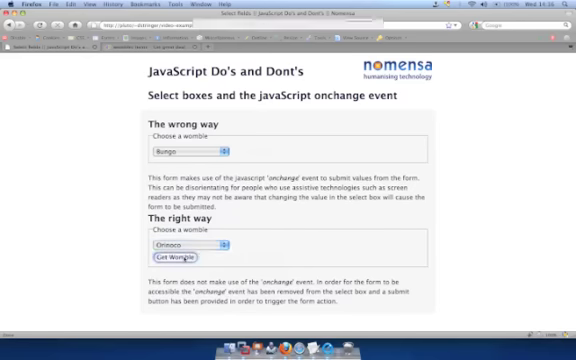
click(172, 262)
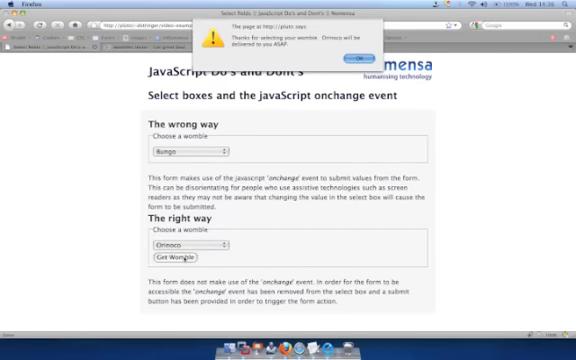